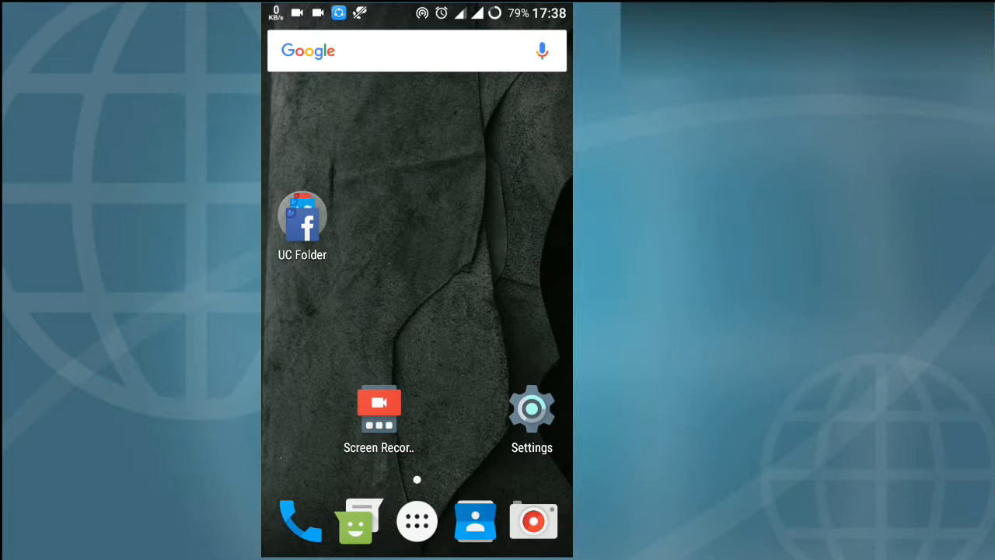
# Tap About phone's Build number to enable development settings, then enter Developer options.
pyautogui.click(532, 408)
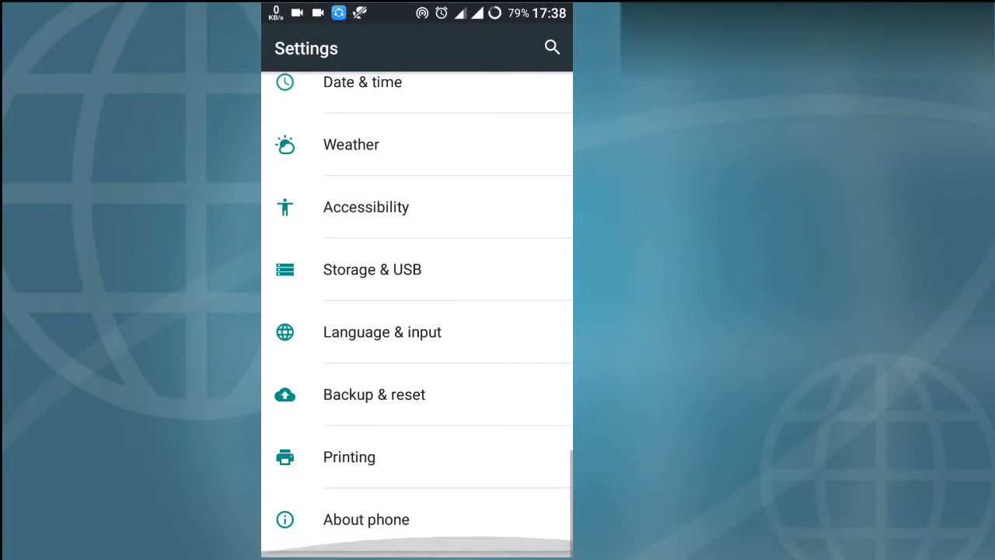
pyautogui.click(365, 520)
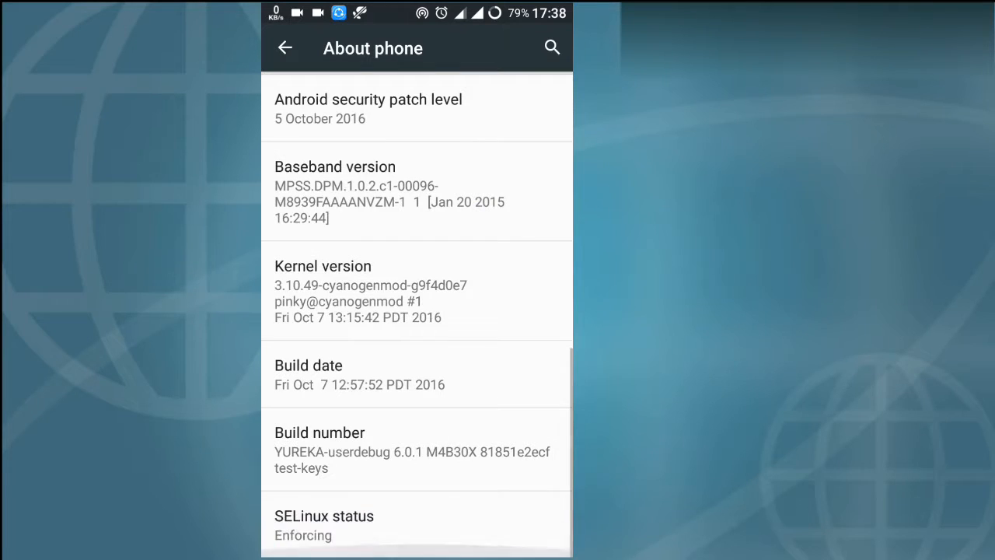
pyautogui.click(416, 449)
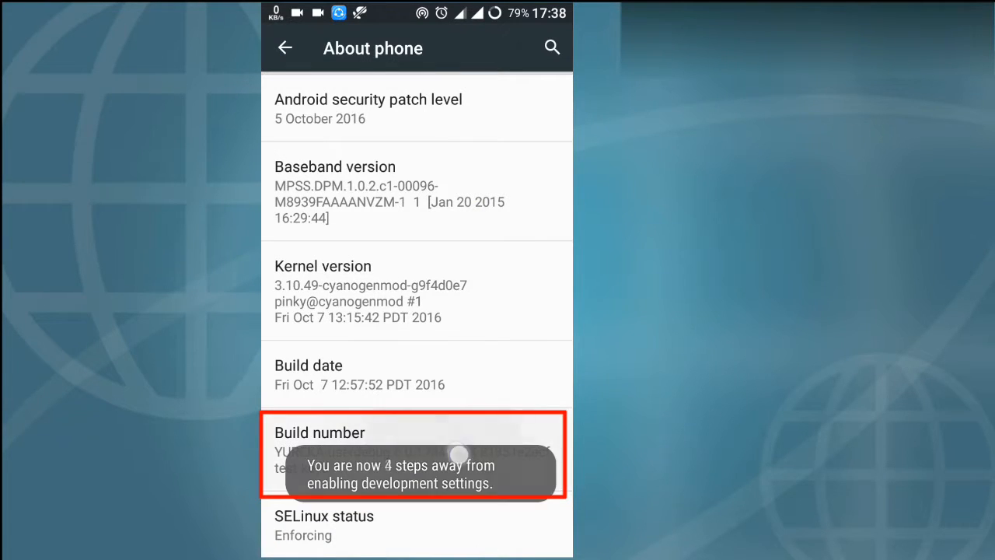
pyautogui.click(416, 455)
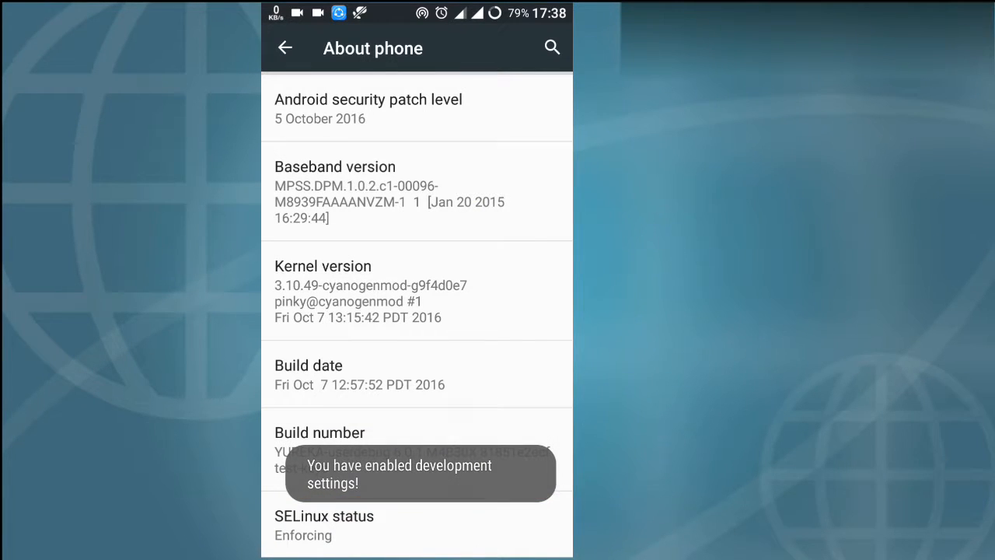
pyautogui.click(285, 48)
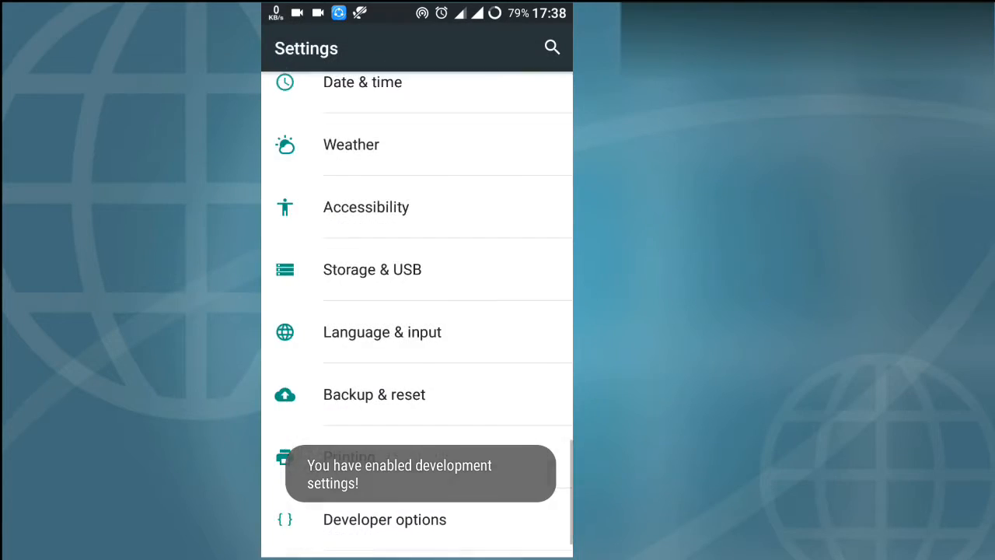
pyautogui.click(385, 520)
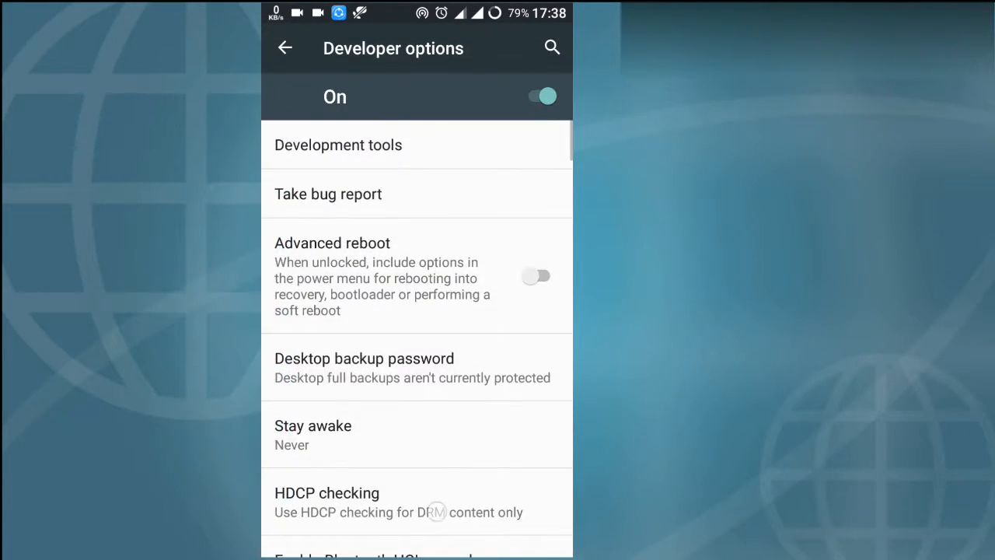
# Scroll down Developer options and switch on Multi-window mode.
pyautogui.scroll(-3)
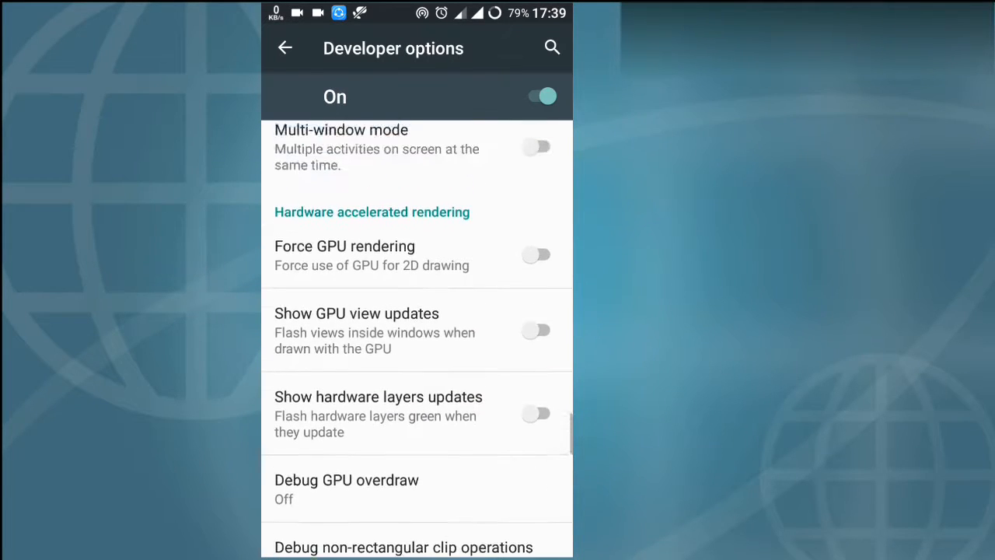
pyautogui.scroll(-3)
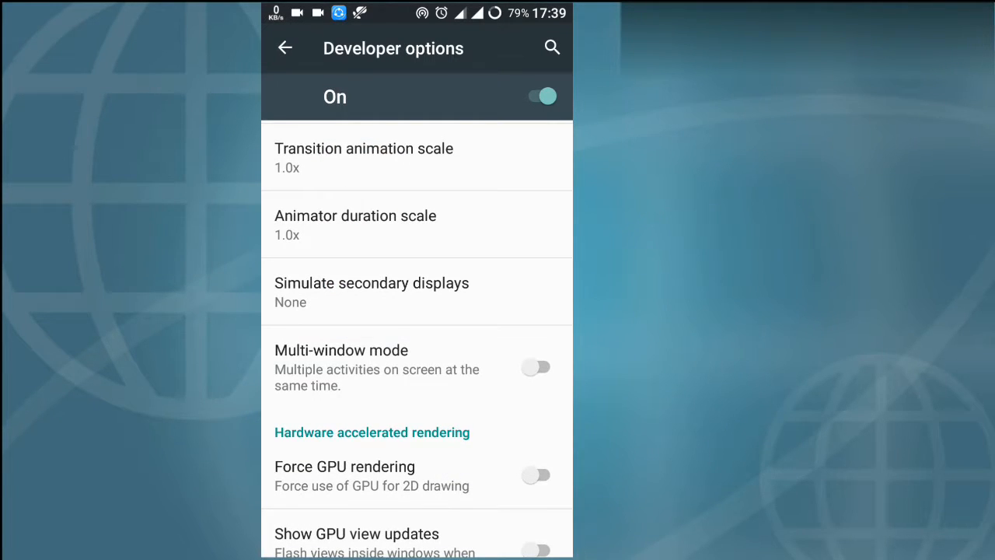
pyautogui.click(537, 366)
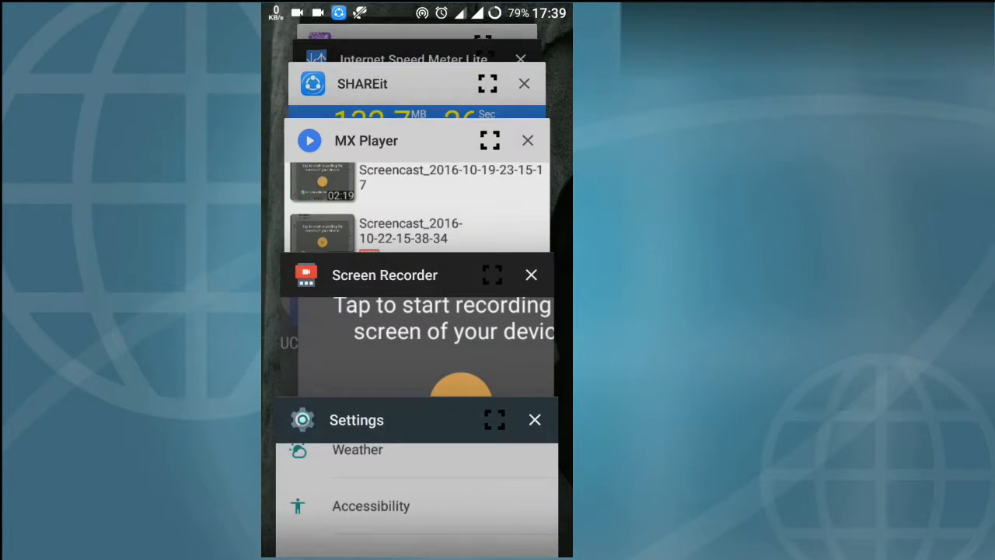
# Pick a split-screen layout so MX Player and Settings share the display, then exit.
pyautogui.scroll(-3)
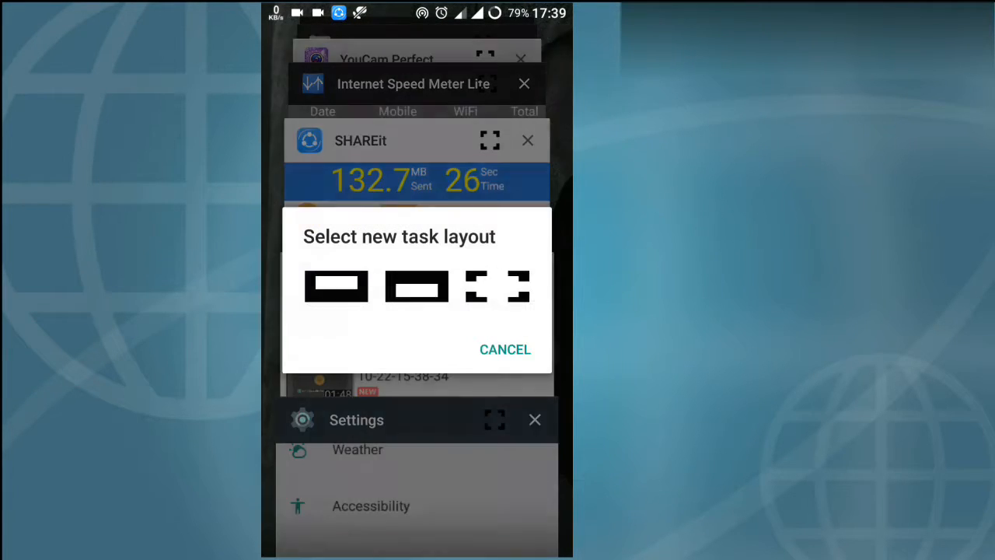
pyautogui.click(505, 349)
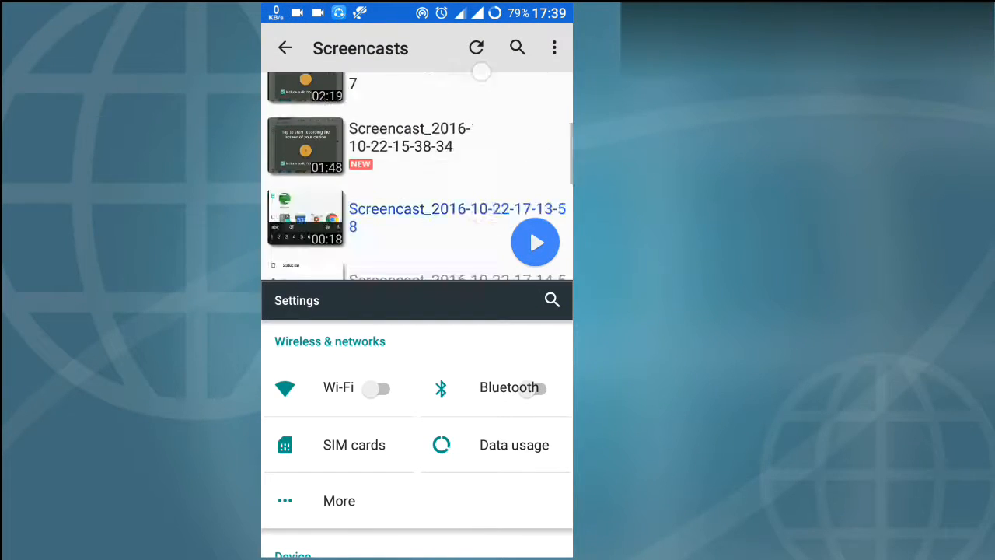
pyautogui.scroll(-3)
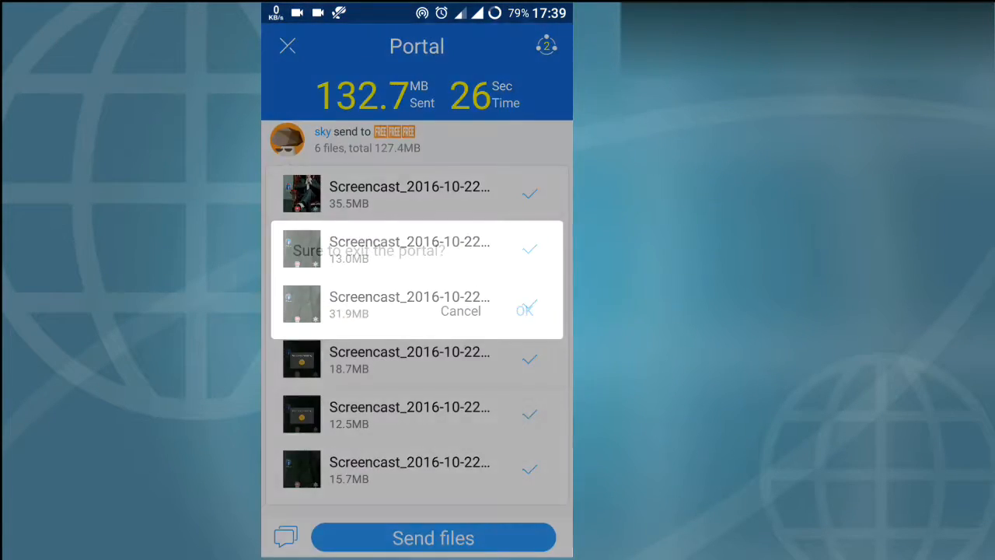
pyautogui.click(525, 310)
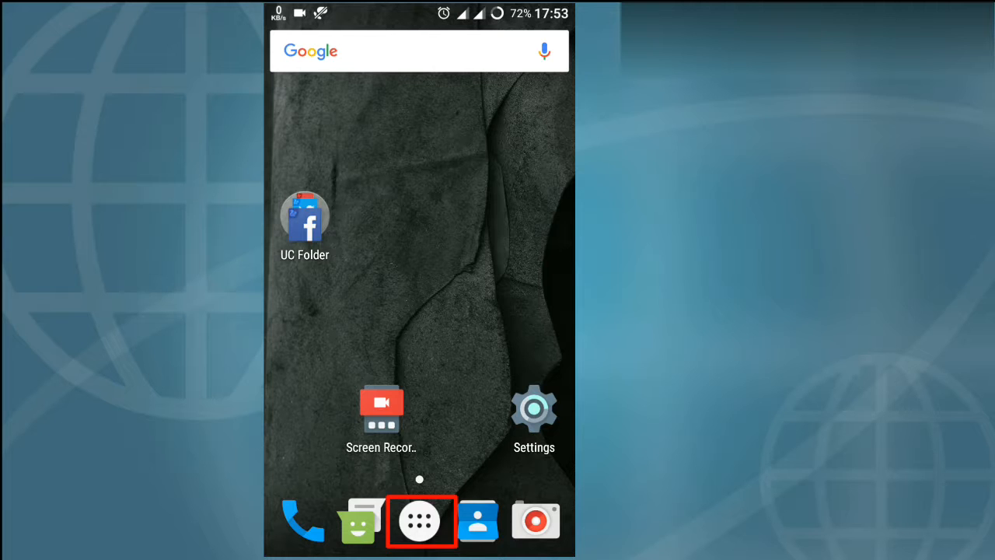
pyautogui.click(421, 520)
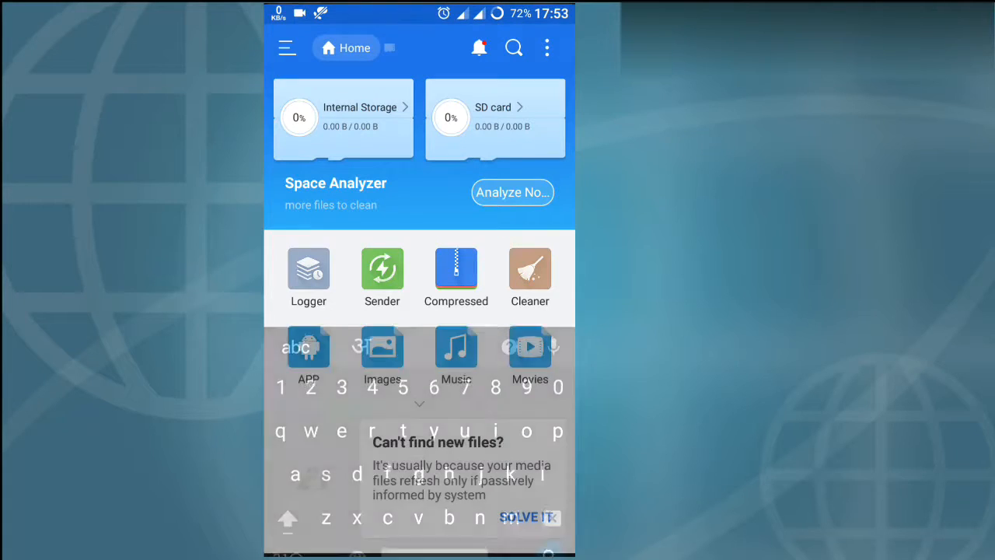
pyautogui.press('Back')
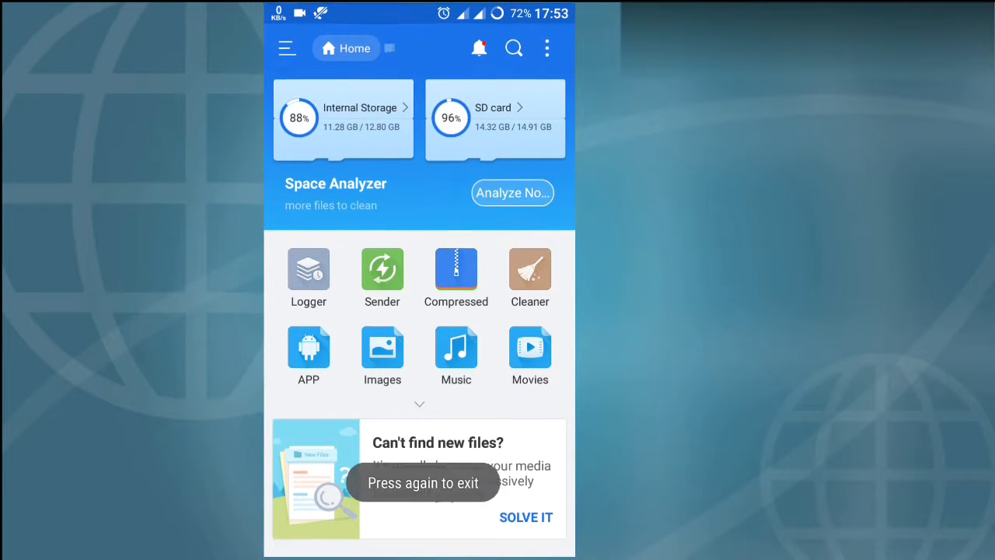
pyautogui.press('back')
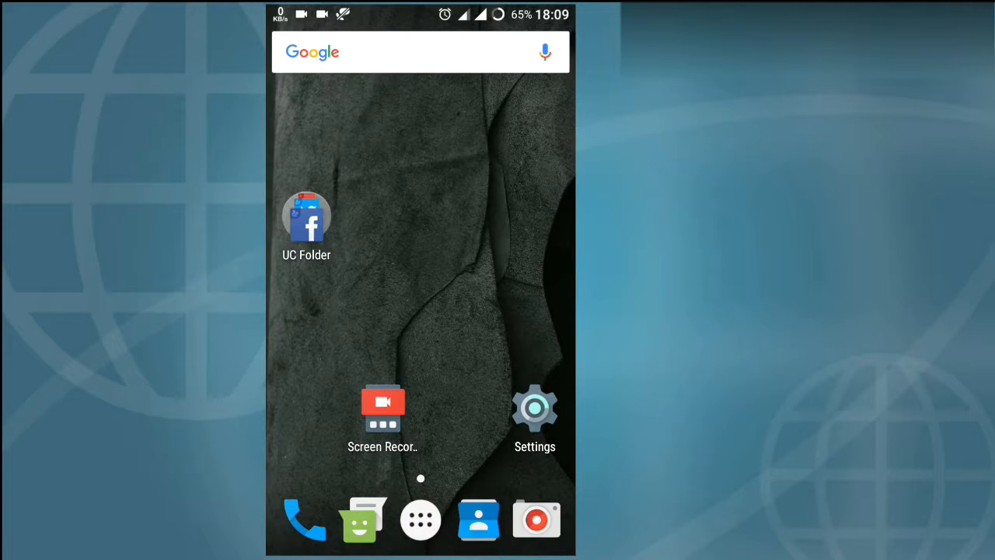
pyautogui.click(535, 408)
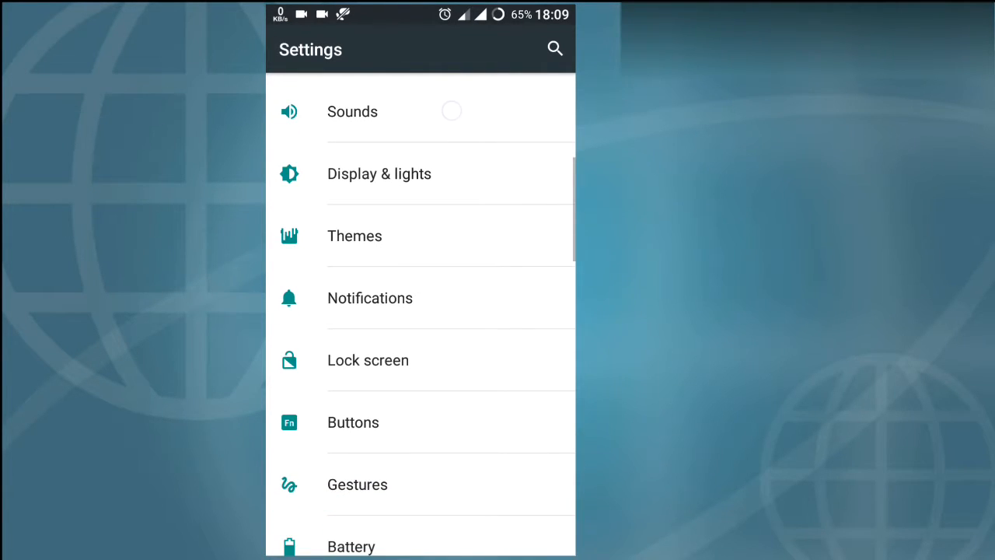
pyautogui.click(357, 484)
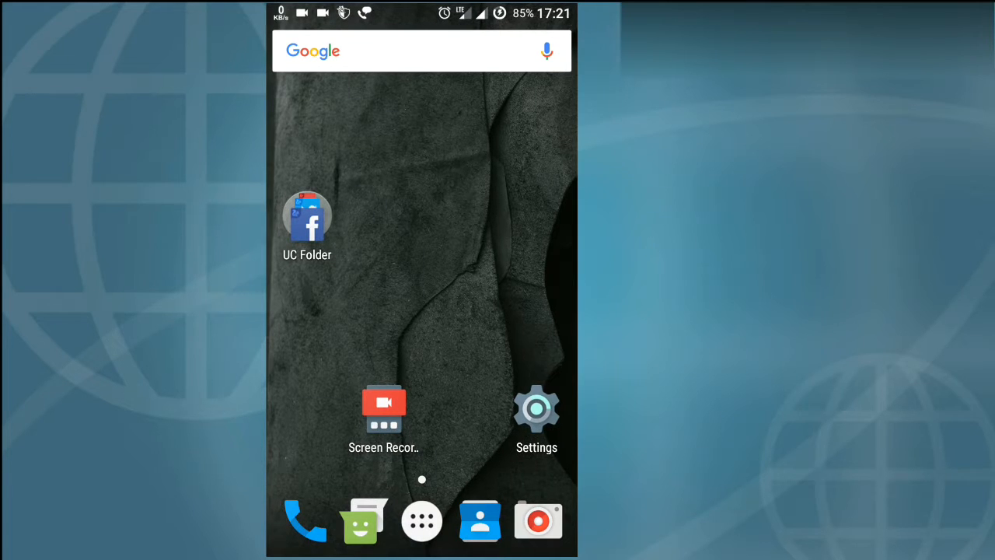
# Go to Display & lights > Notification light and edit the default light colour.
pyautogui.click(536, 408)
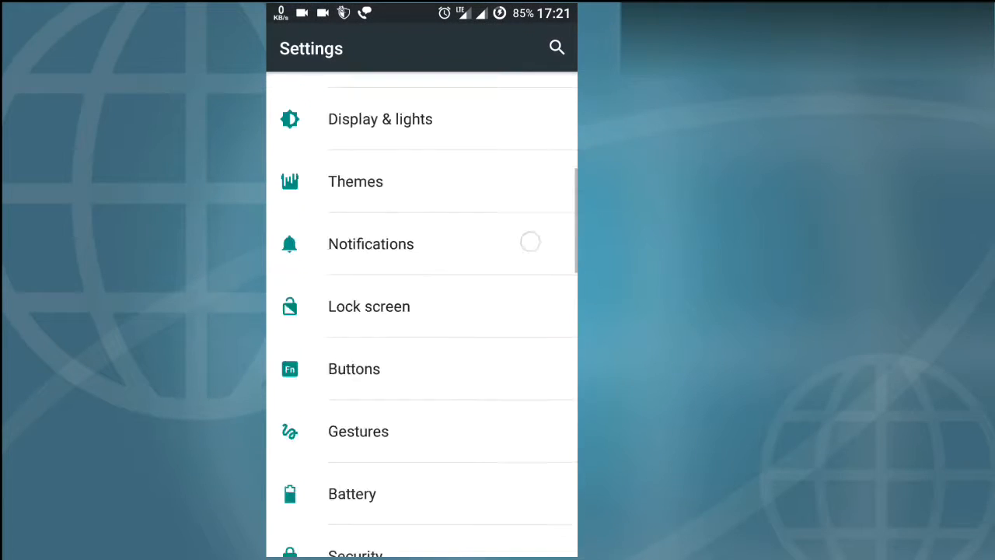
pyautogui.scroll(-3)
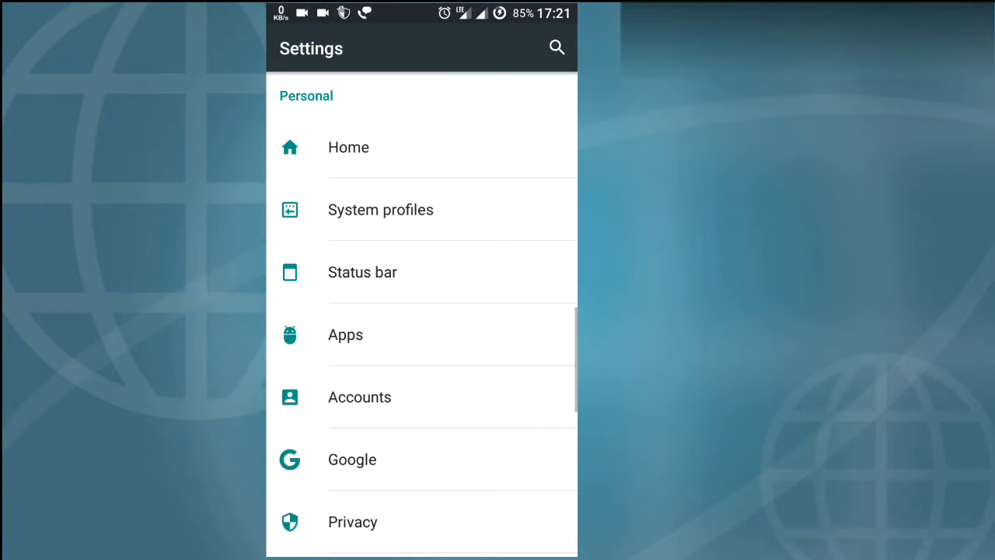
pyautogui.scroll(3)
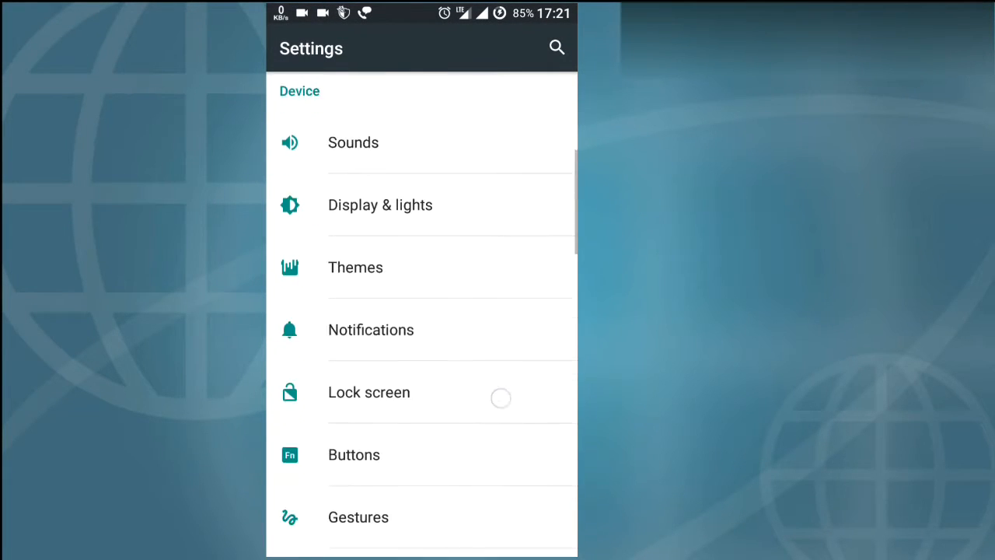
pyautogui.click(380, 205)
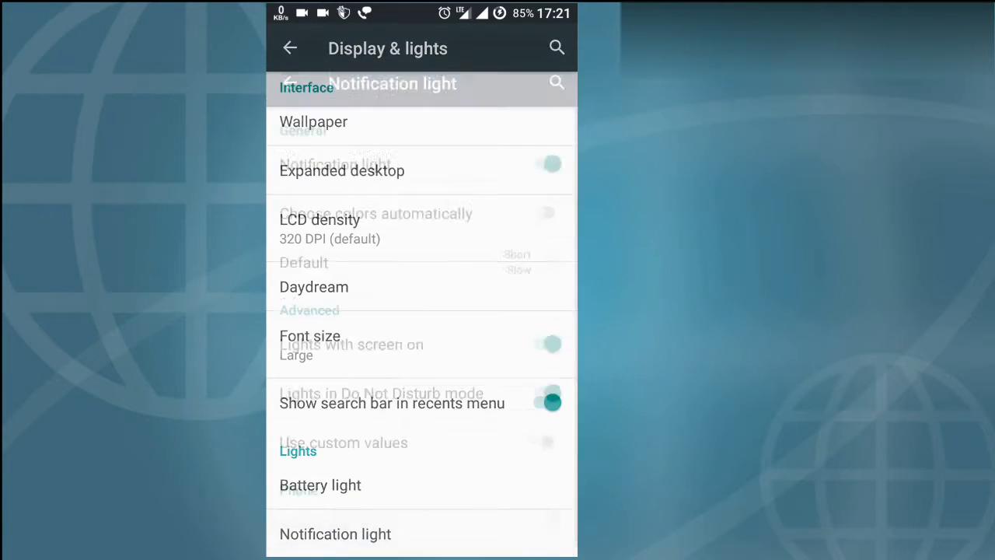
pyautogui.click(335, 534)
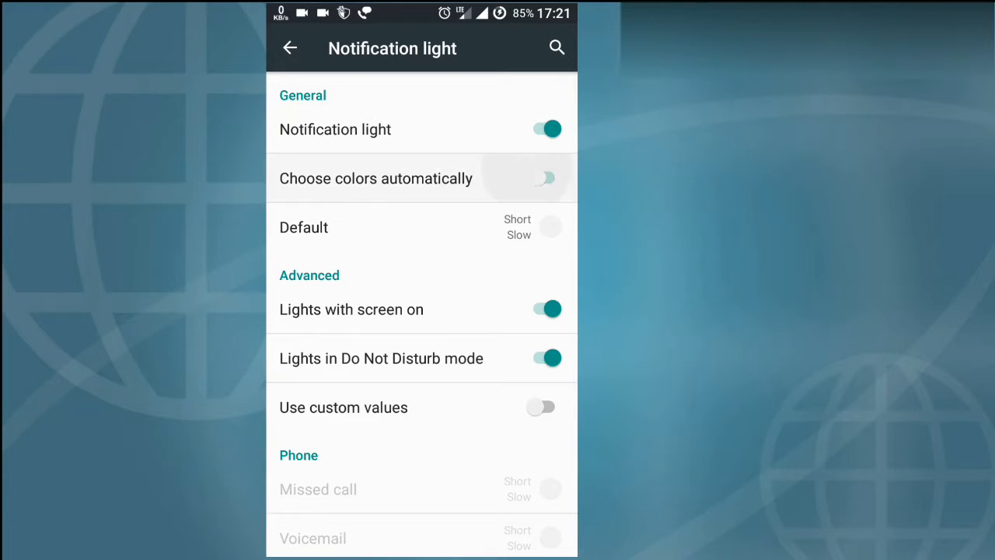
pyautogui.click(545, 178)
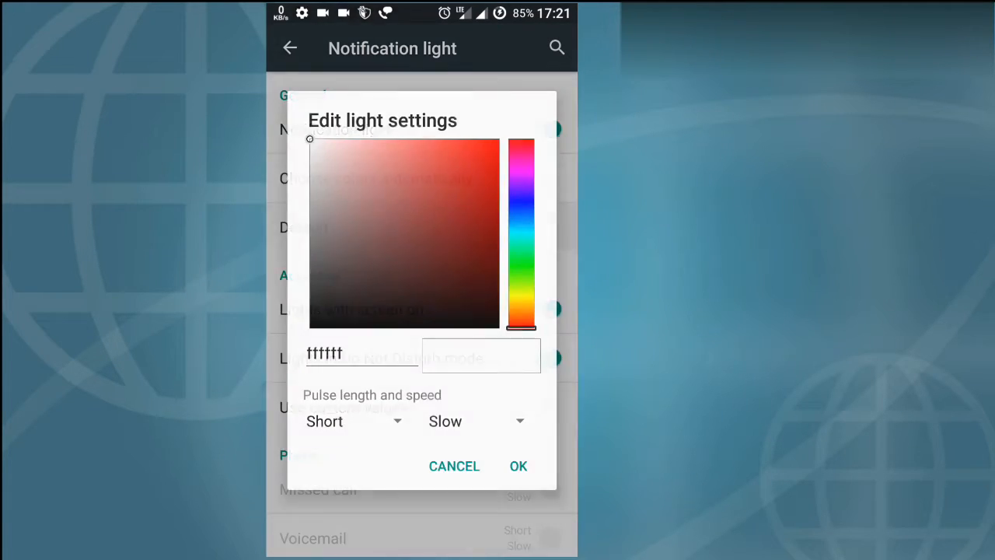
# Drag the default light hue slider to the top for pinkish red and confirm.
pyautogui.moveTo(520, 327); pyautogui.dragTo(521, 145)
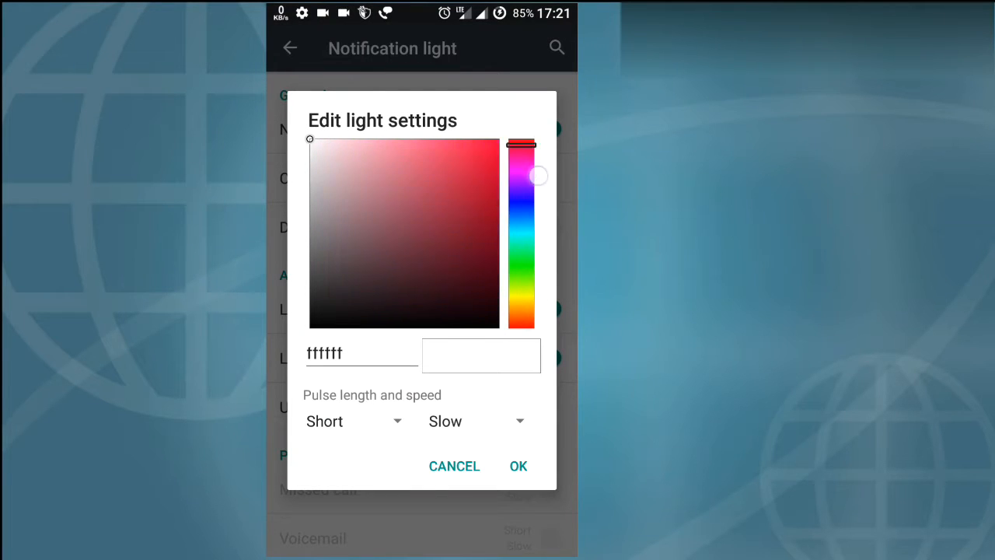
pyautogui.click(454, 465)
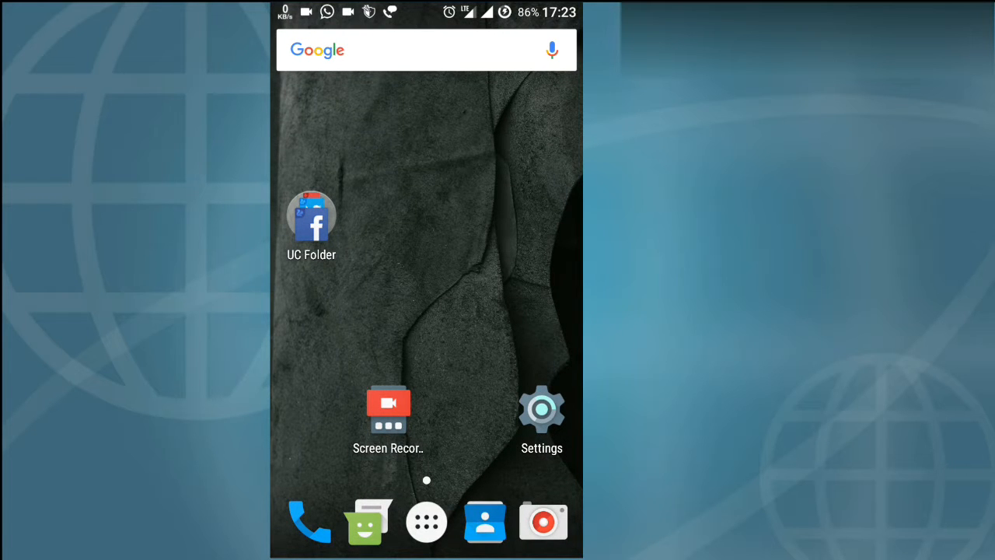
# Launch Settings and go to Status bar > Status bar icons to see the icon toggles.
pyautogui.click(542, 409)
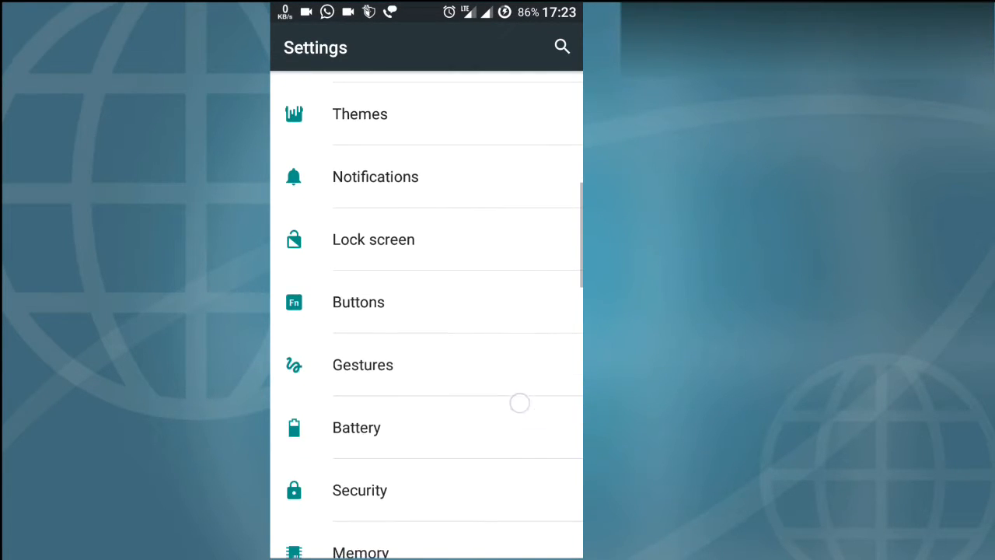
pyautogui.scroll(-3)
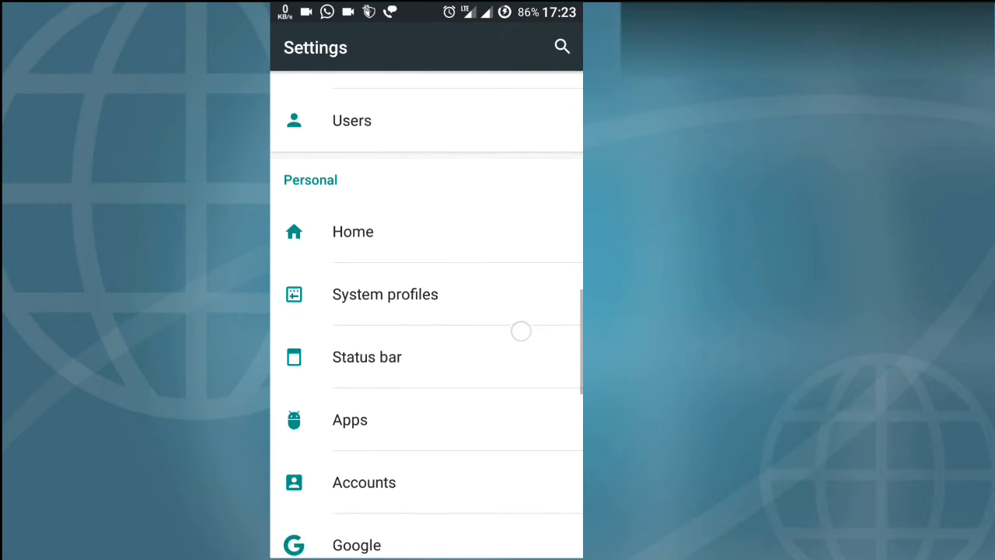
pyautogui.click(367, 356)
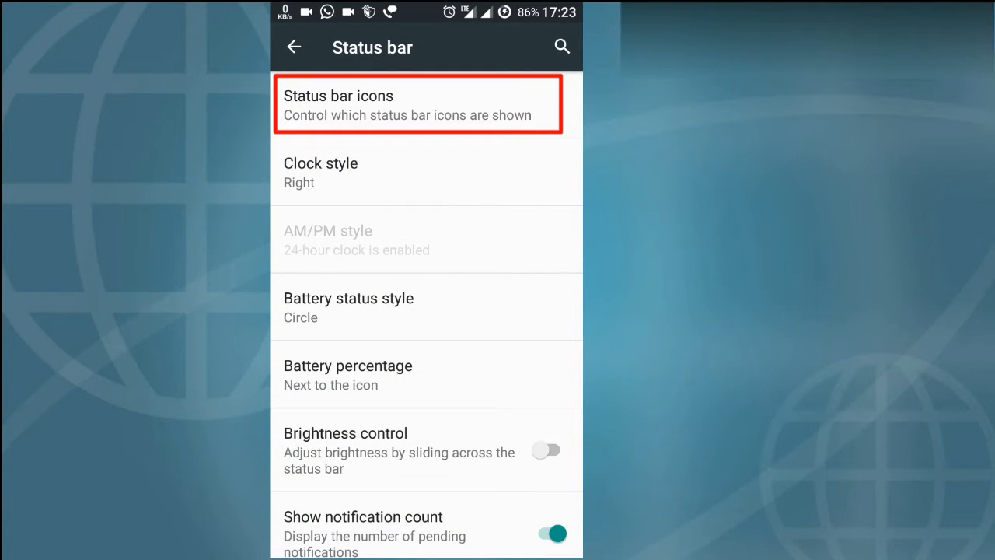
pyautogui.click(417, 105)
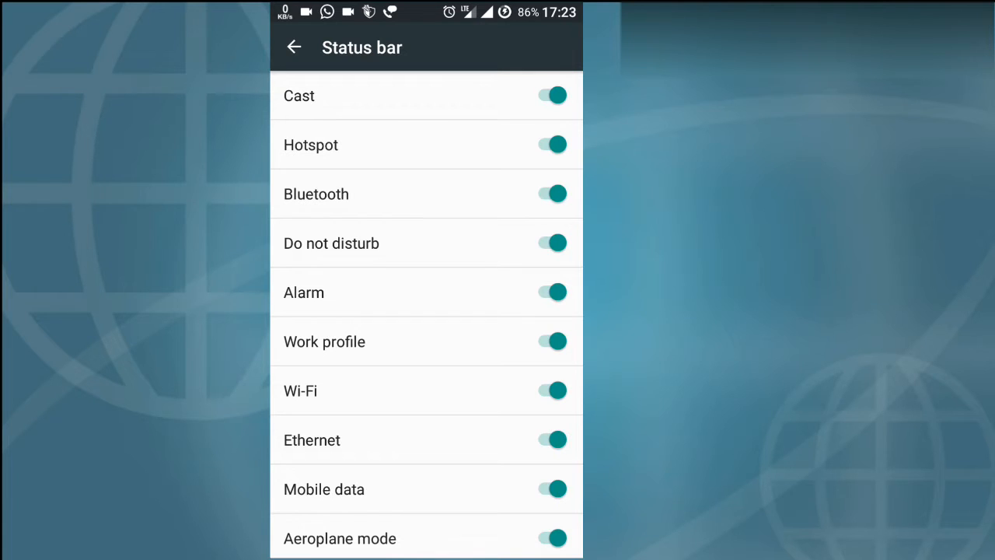
# Switch the Alarm status bar icon off and back on, then leave Settings.
pyautogui.click(552, 292)
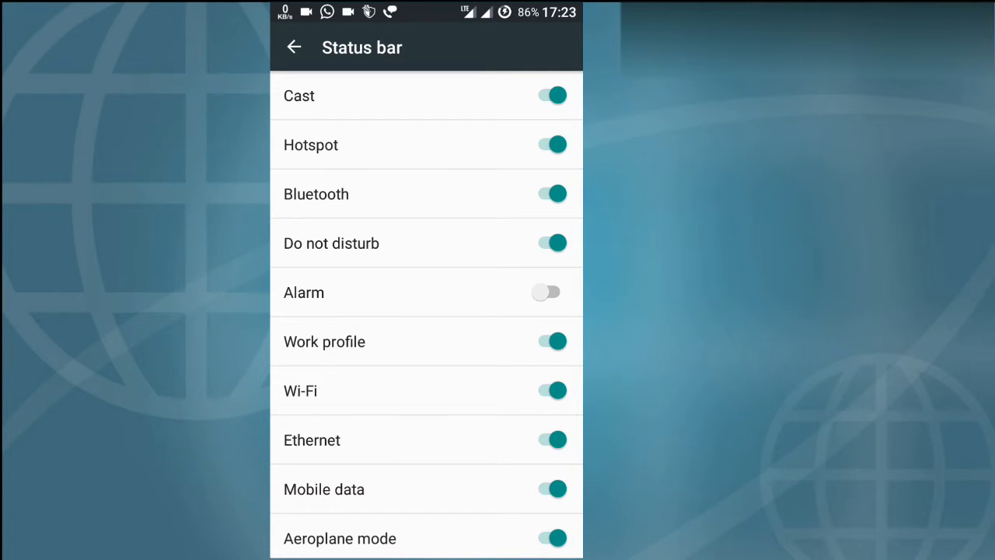
pyautogui.click(551, 292)
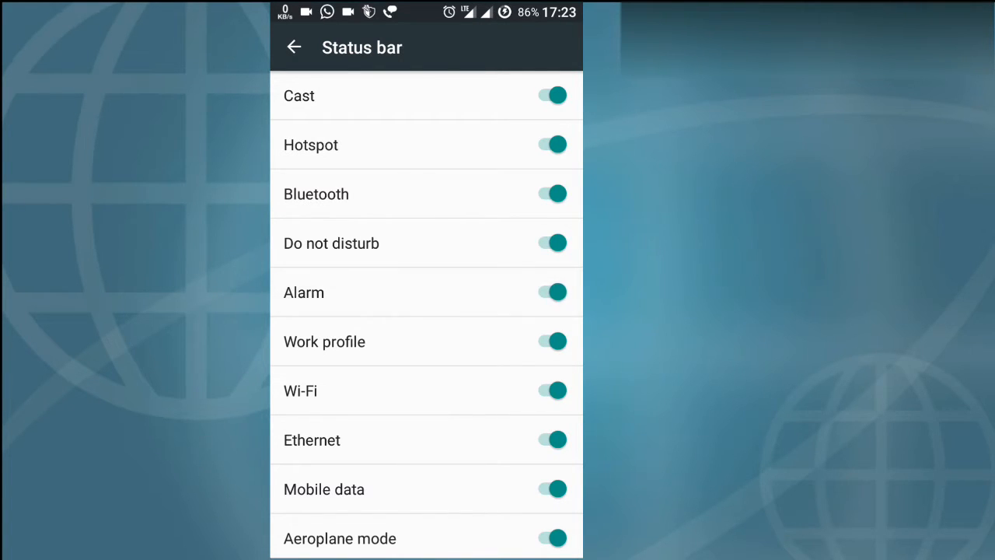
pyautogui.click(294, 47)
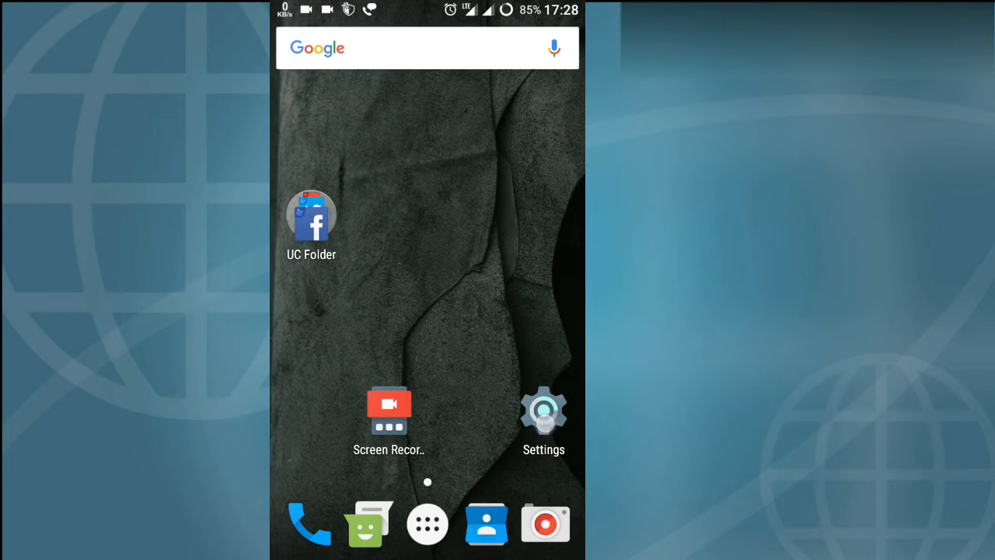
# In Settings > Apps, open ES File Explorer's permissions and turn off Telephone.
pyautogui.click(544, 406)
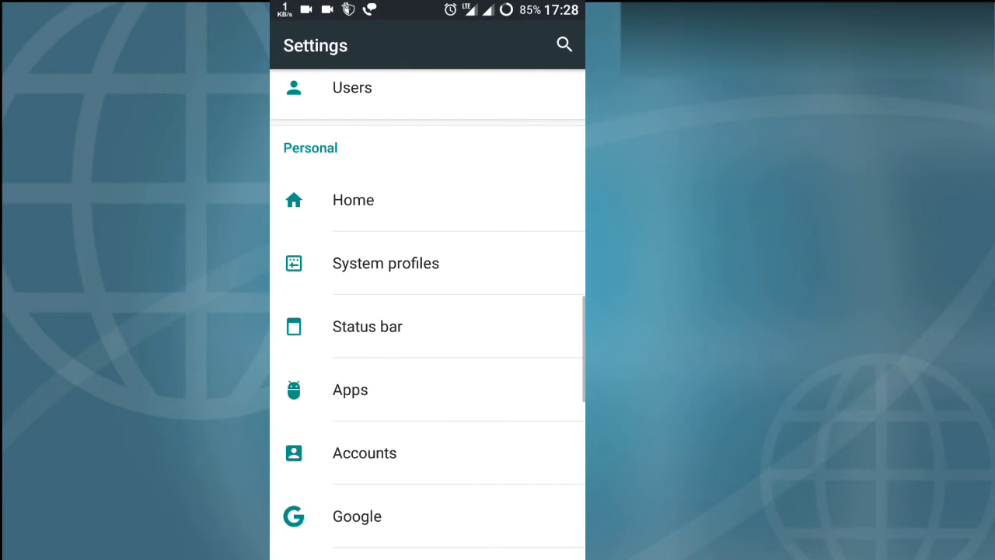
pyautogui.click(350, 390)
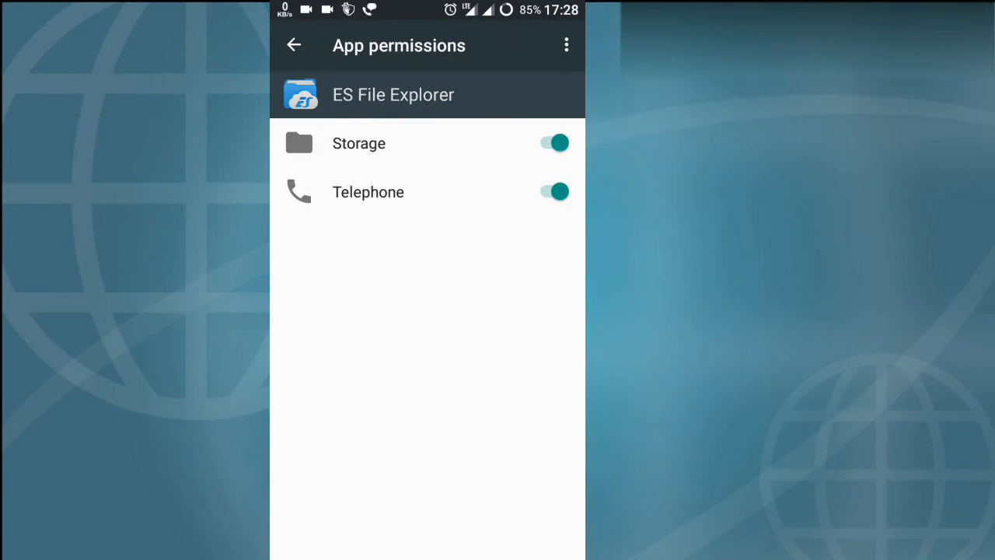
pyautogui.click(553, 192)
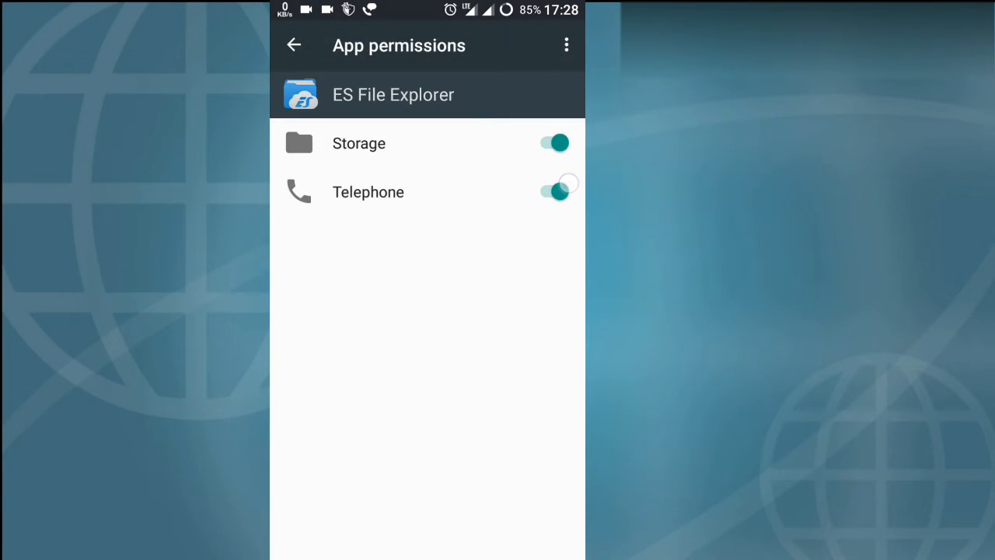
pyautogui.click(553, 192)
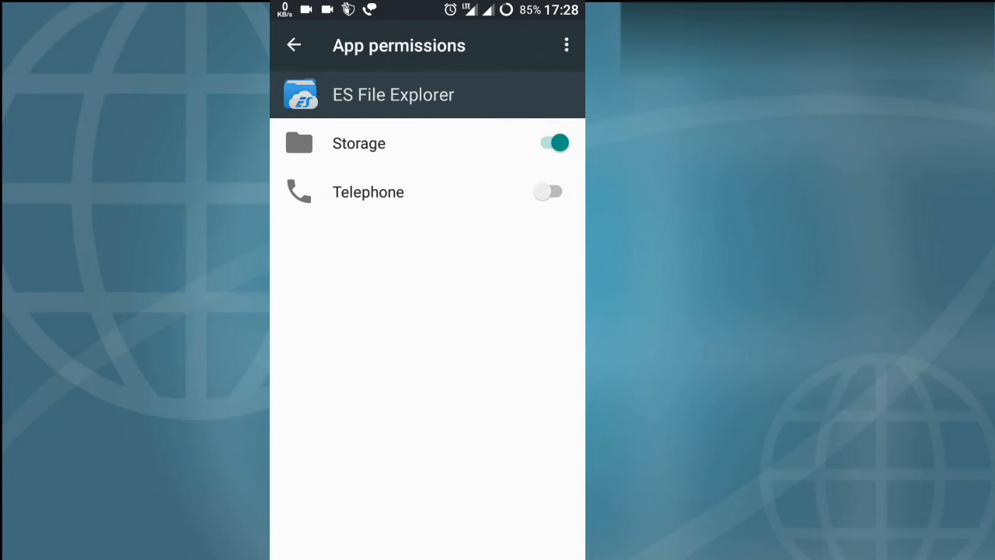